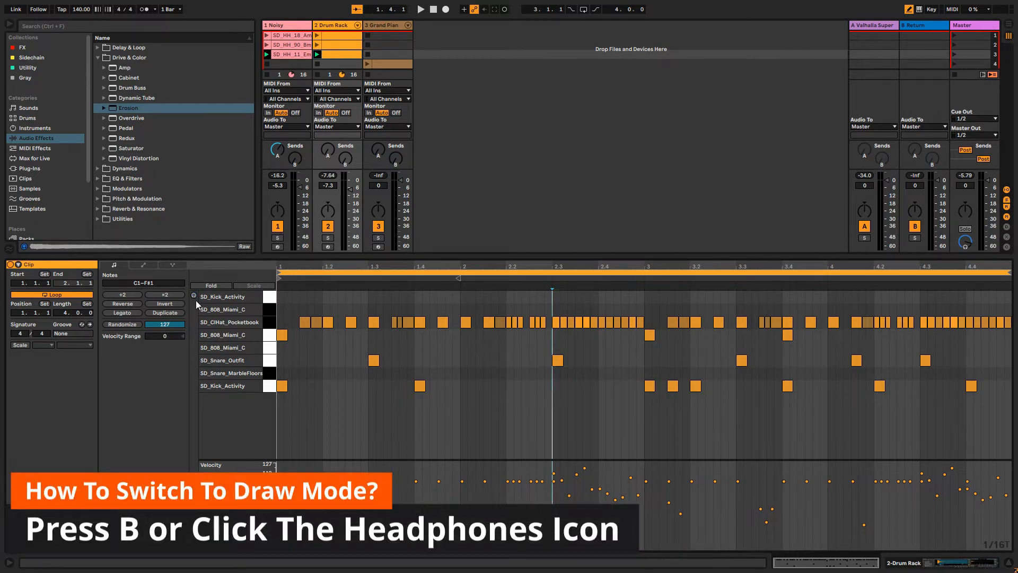
In Draw Mode, sketch a rising line across the drum clip's velocity lane
left_click(351, 322)
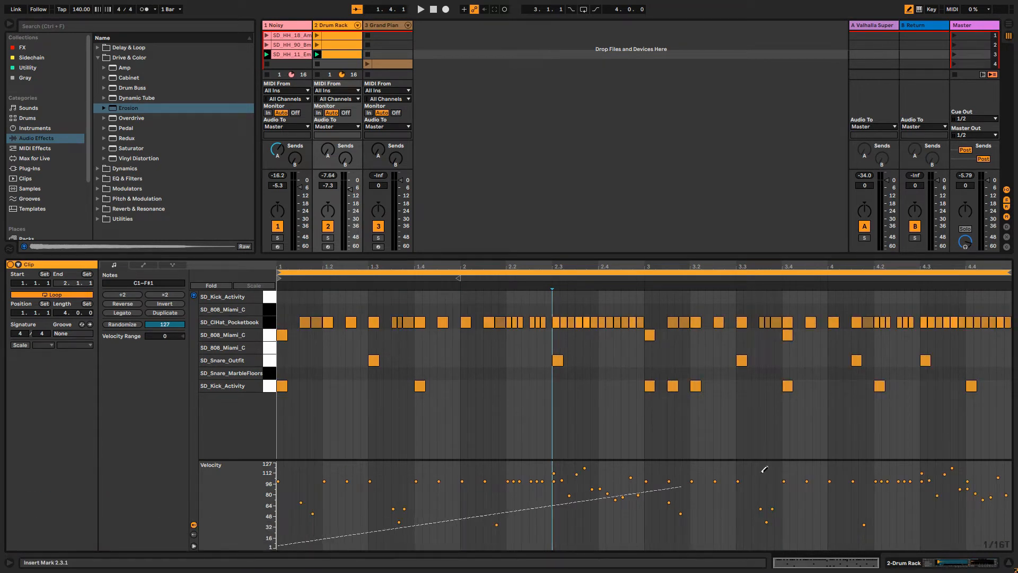
left_click(303, 322)
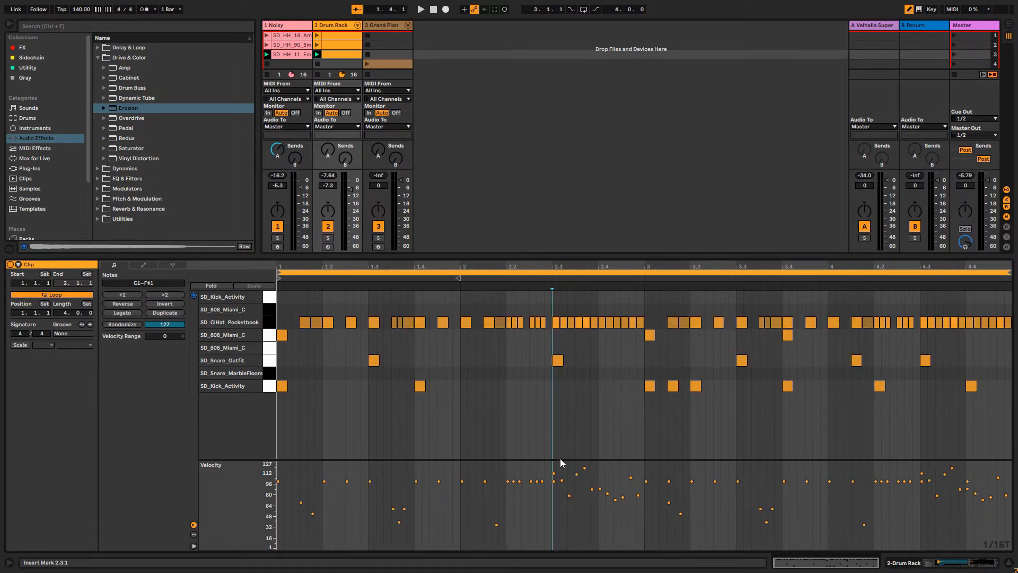
mouse_move(476, 460)
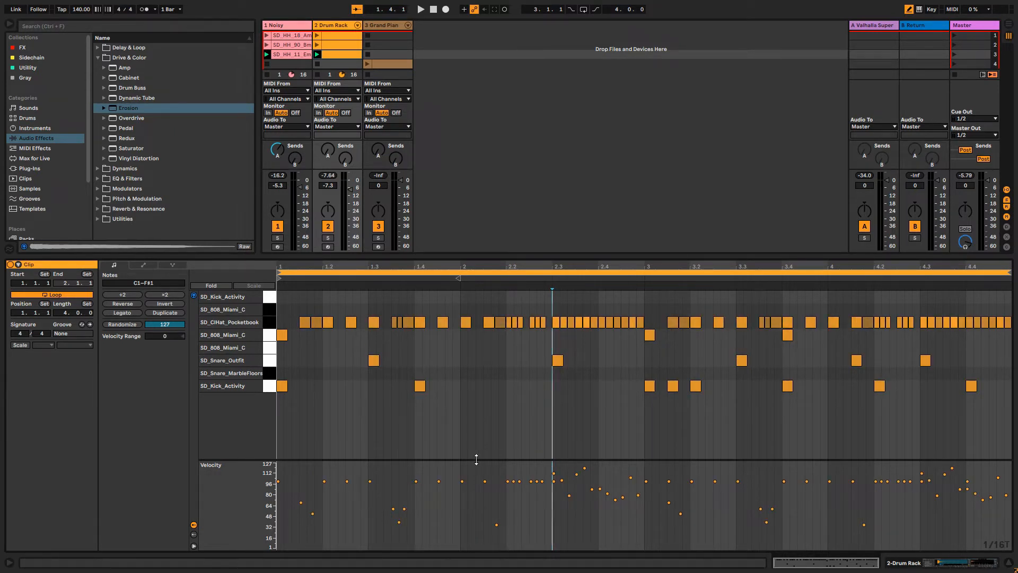